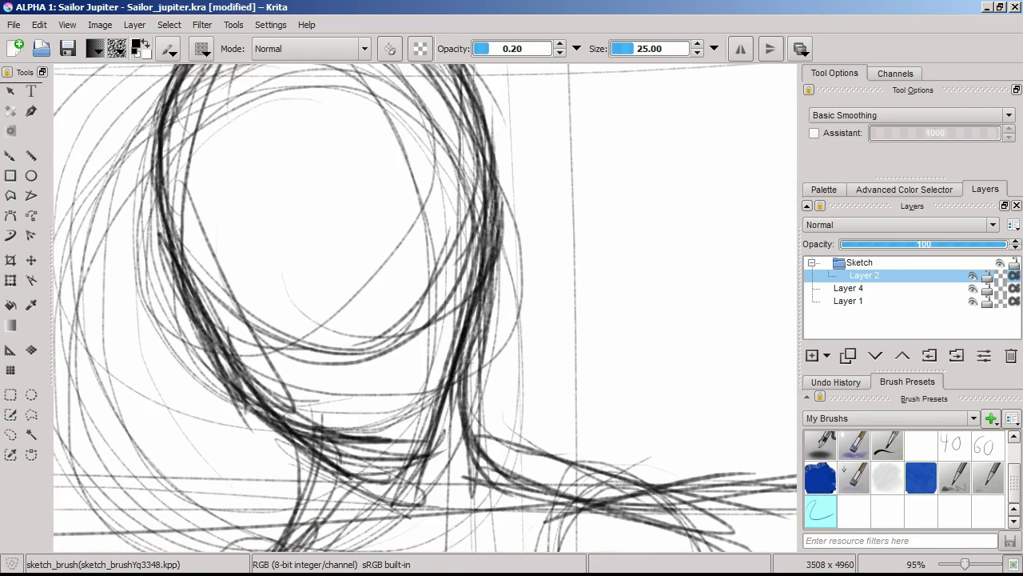
Step: Add paint Layer 5 above Layer 2 in the Sketch group via Layer > New > Paint Layer
left_click(390, 49)
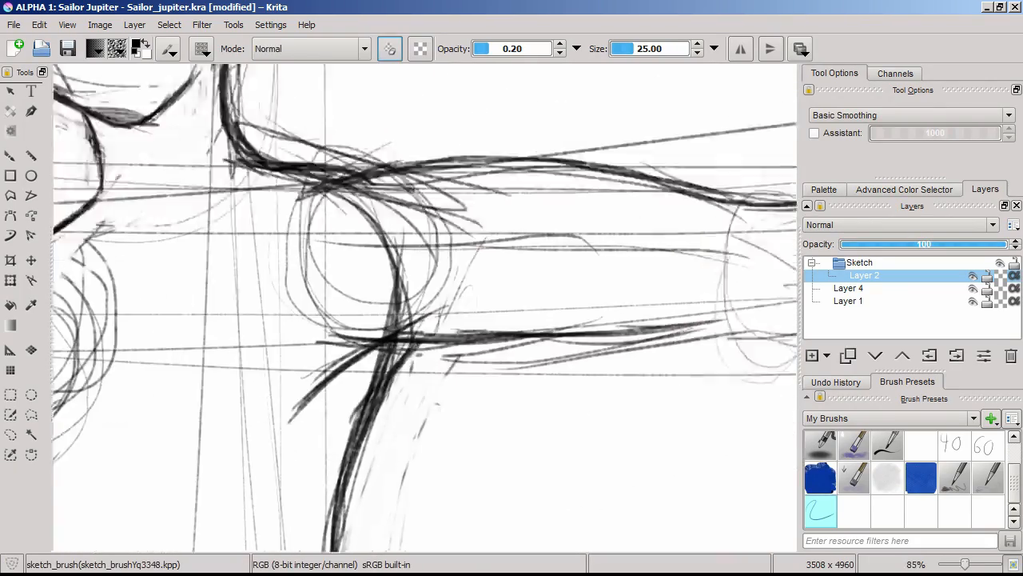
scroll("down", 3)
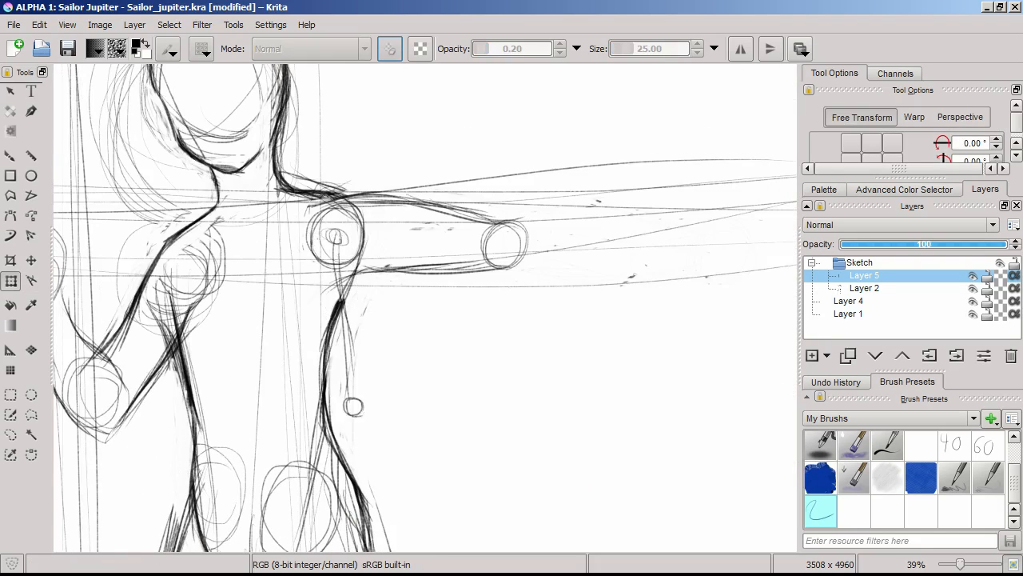
Step: On new Layer 6, sketch the raised fist, bent arm and torso contour
left_click(866, 288)
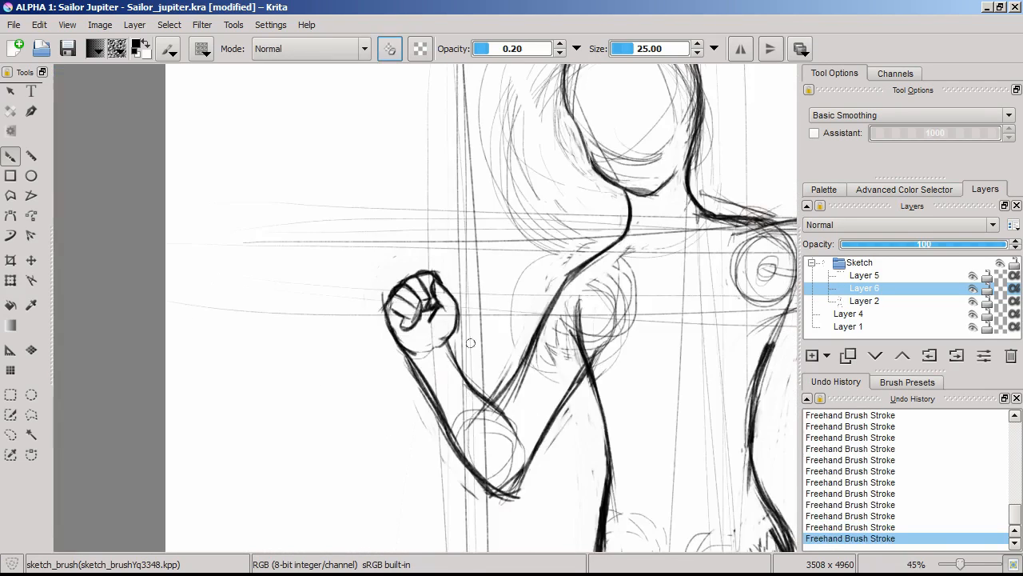
Step: Zoom in on the shoulder and trace its joint circles on Layer 7
scroll("down", 3)
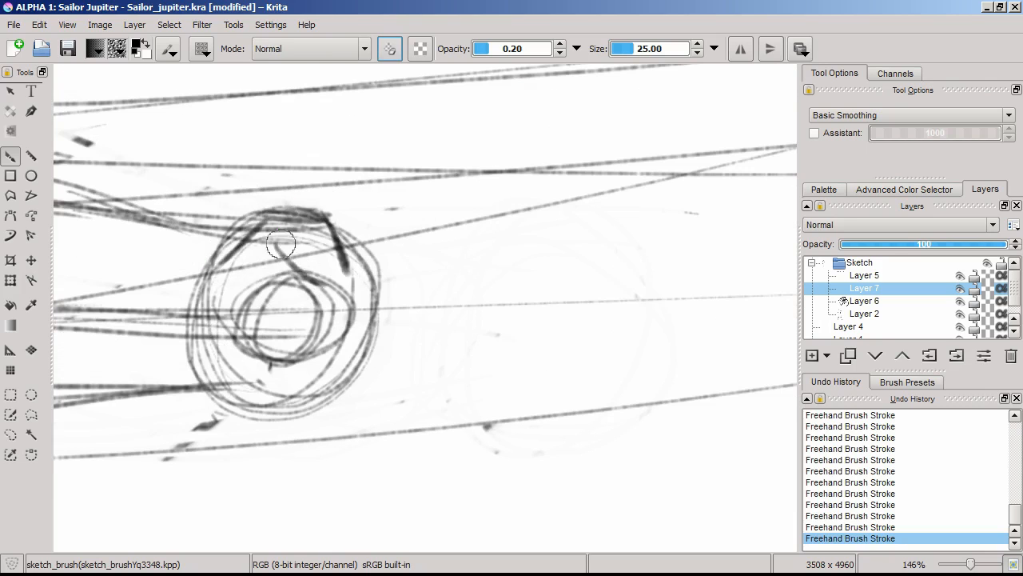
left_click_drag(280, 243, 348, 388)
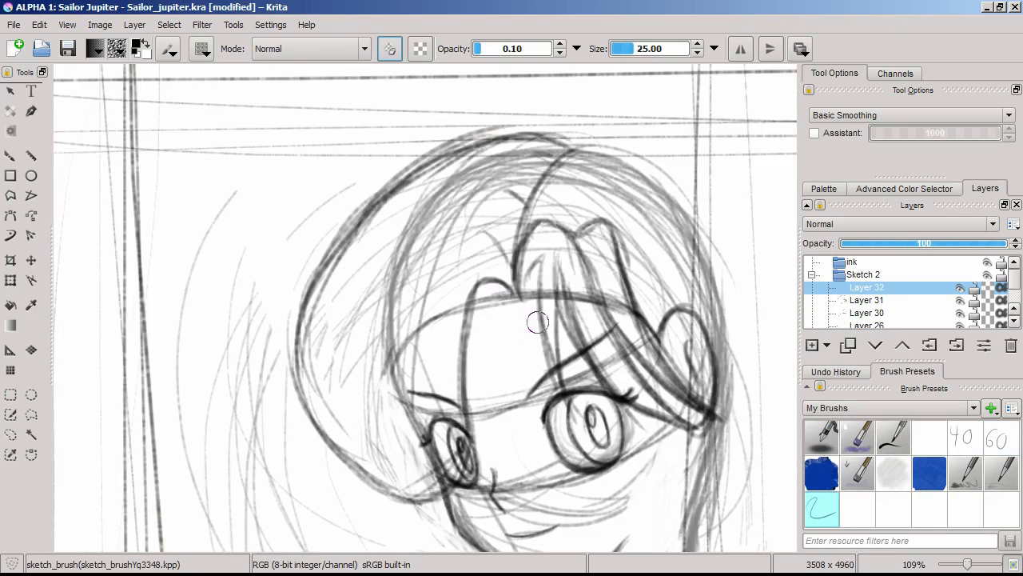
Step: Sketch the hair bangs and large eyes at 0.10 brush opacity in Sketch 2
left_click_drag(544, 320, 463, 275)
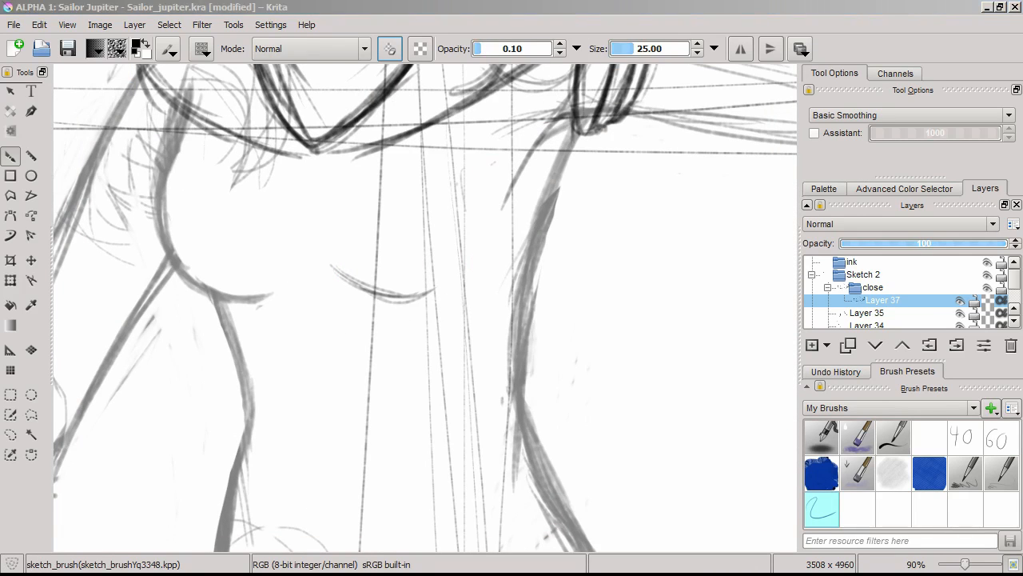
Step: On Layer 38 in the close group, rough in the shoulder and upper arm with joint circles
scroll("down", 3)
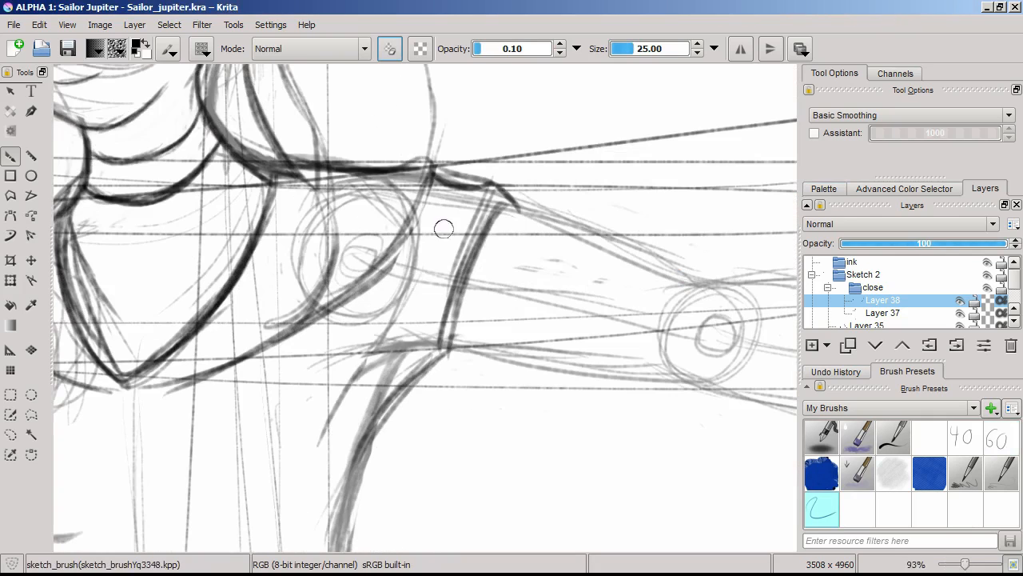
Step: Ink the waistband curve with Ink_brush_60 and erase a stray mark along it
left_click_drag(447, 232, 452, 320)
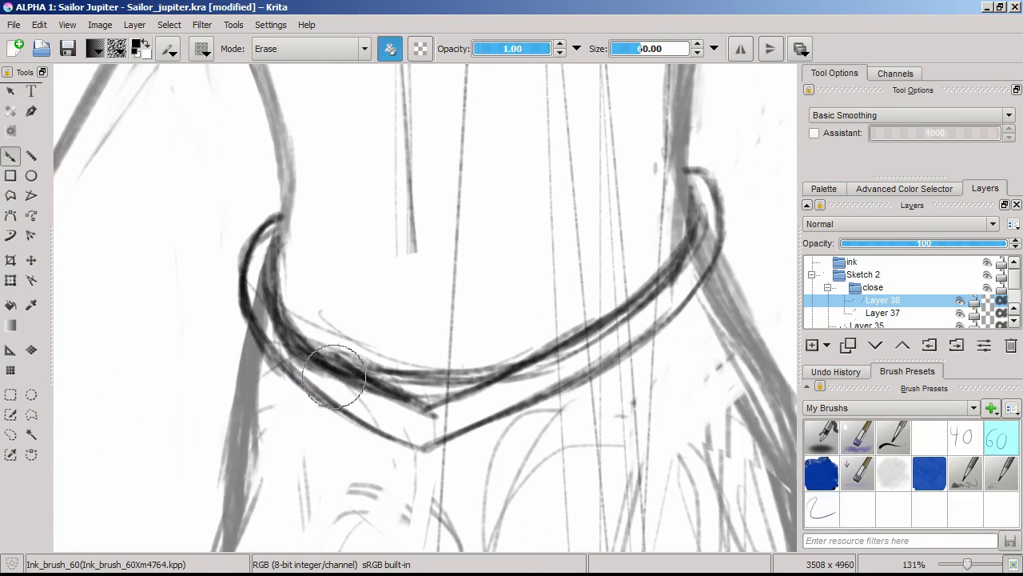
left_click(823, 525)
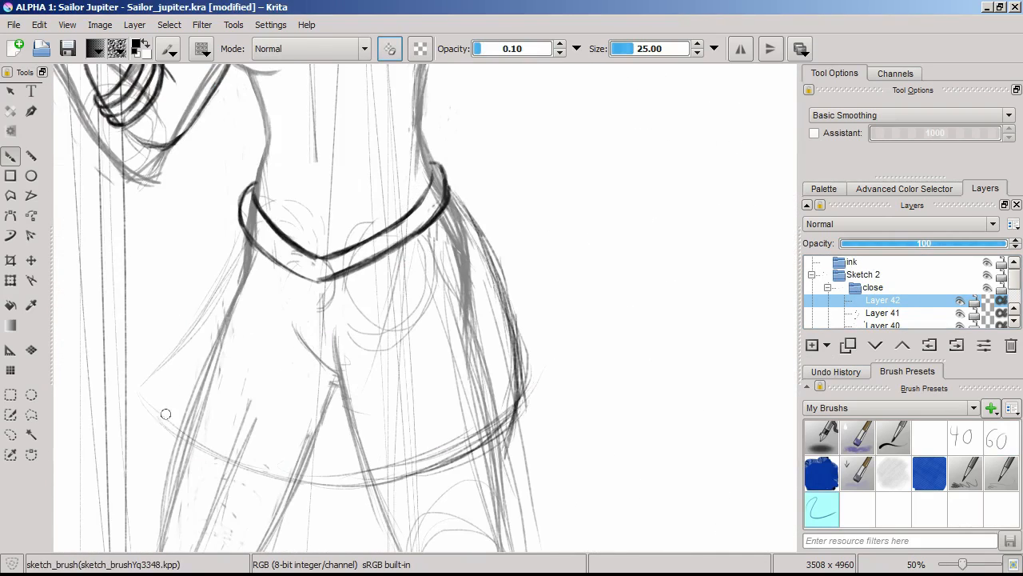
scroll("down", 3)
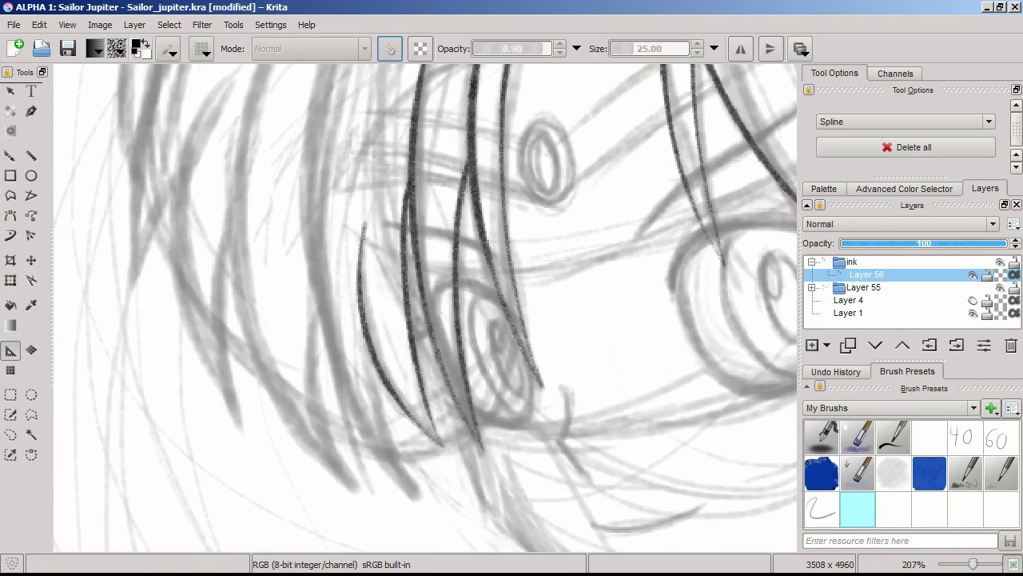
Step: Ink the hair strands over the face on Layer 56 with the Bezier/Spline curve tool
scroll("down", 3)
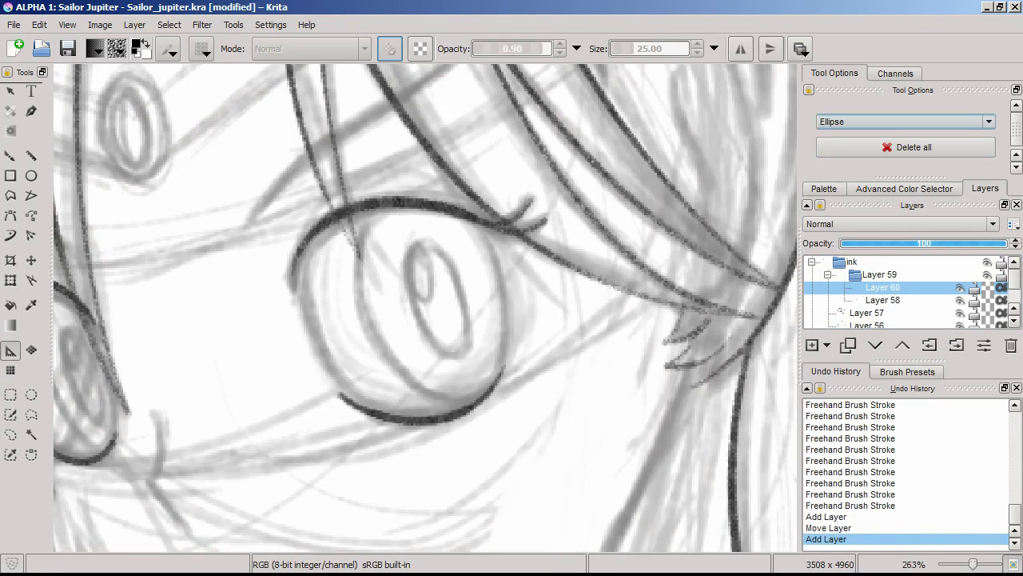
Step: Ink the left eye's oval outline on Layer 62 using the Ellipse assistant
left_click_drag(348, 176, 443, 432)
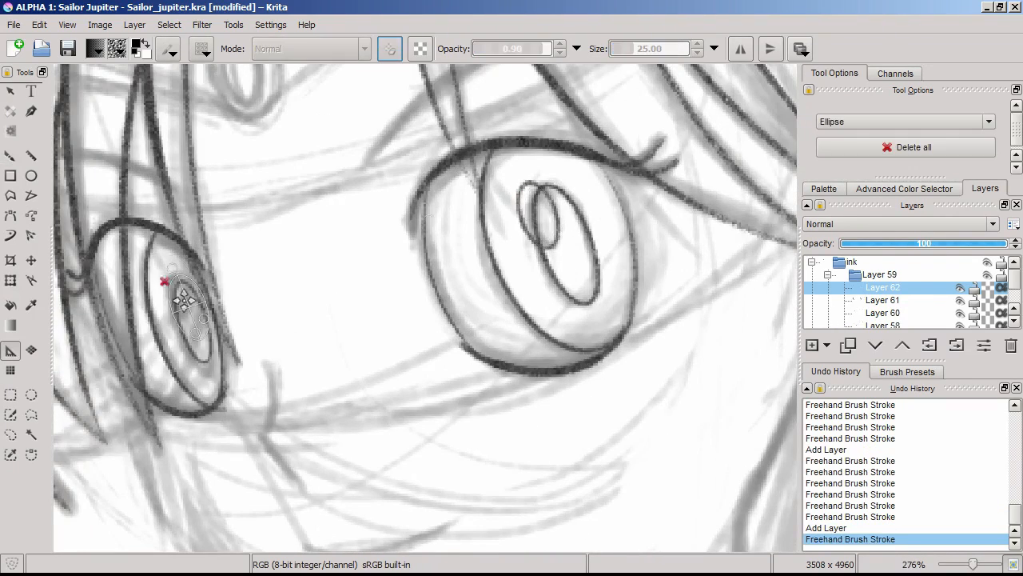
scroll("down", 3)
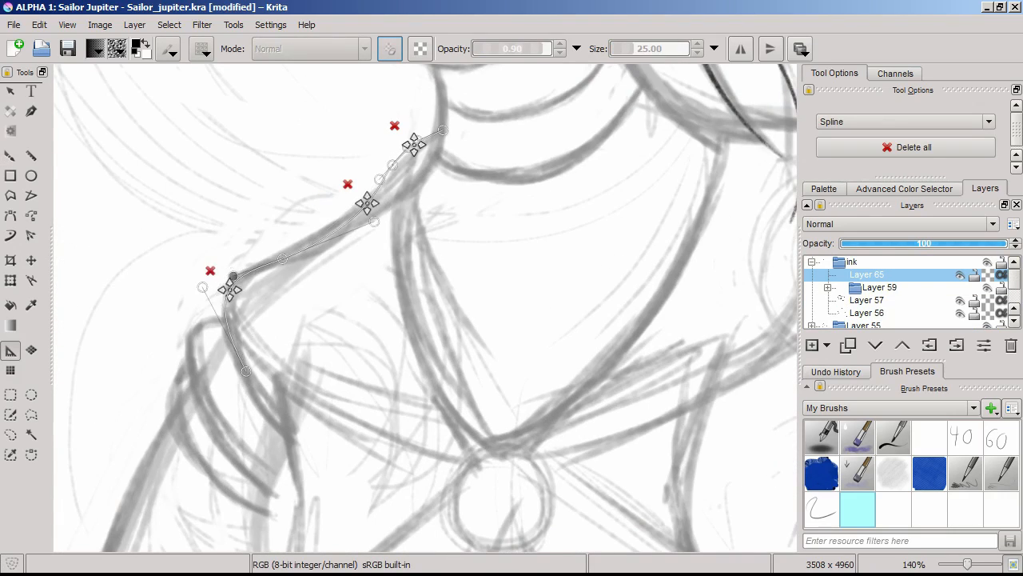
Step: Place Spline assistant control points along the shoulder curve on Layer 65
scroll("down", 3)
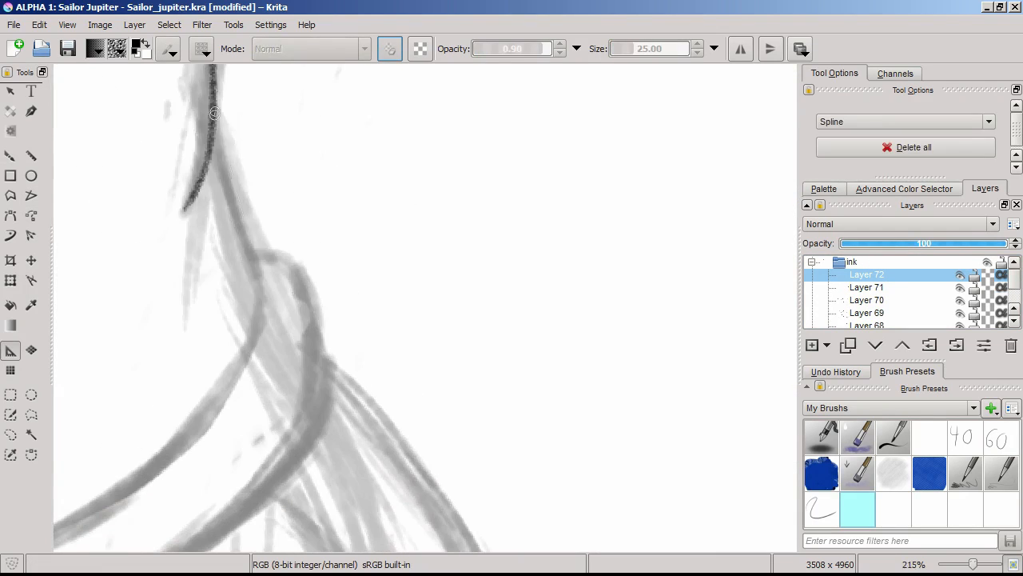
Step: Ink the long flowing hair strands on new ink layers up to Layer 72
scroll("down", 3)
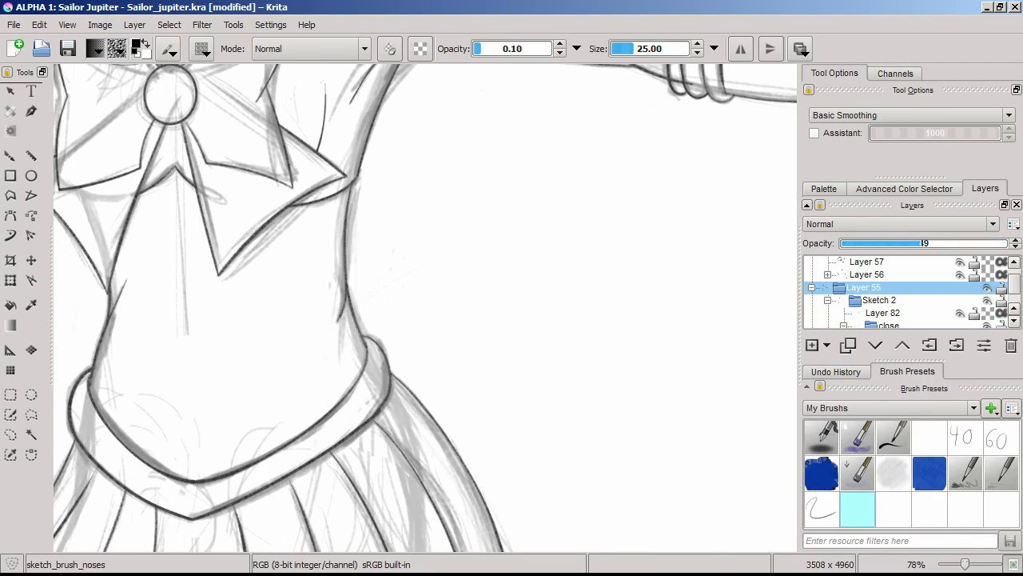
Step: Select Layer 82 inside the Sketch 2 group to continue inking the torso, bow and belt
left_click(883, 312)
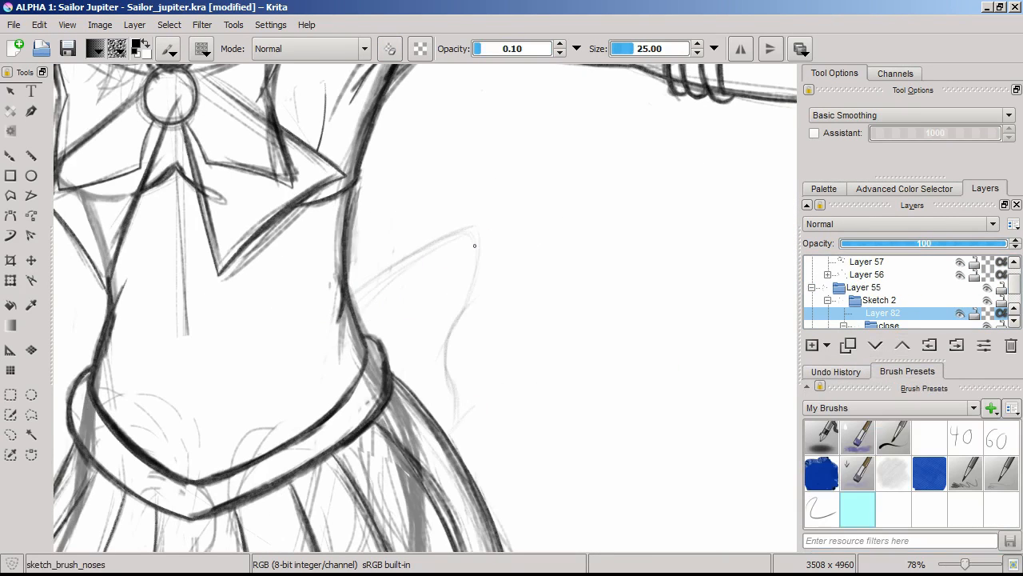